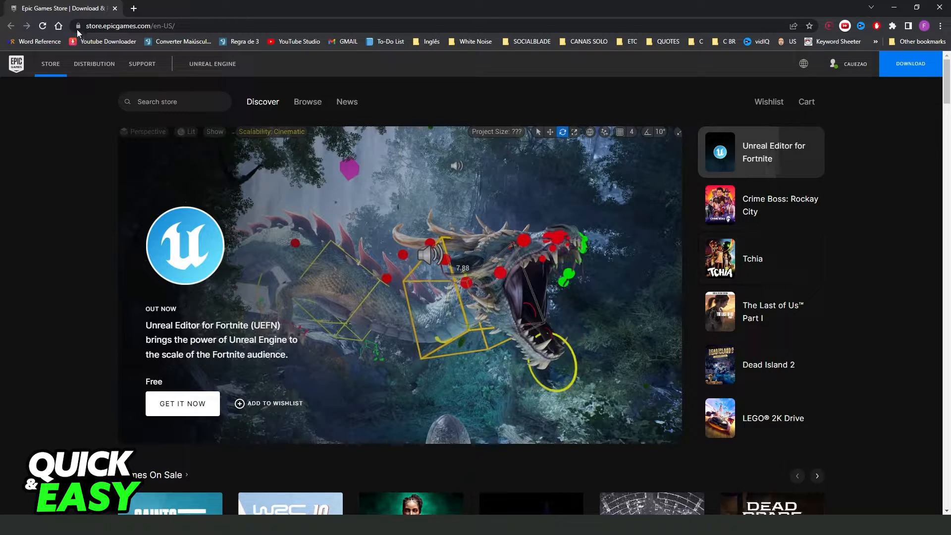
{"action": "mouse_move", "coordinate": [344, 234]}
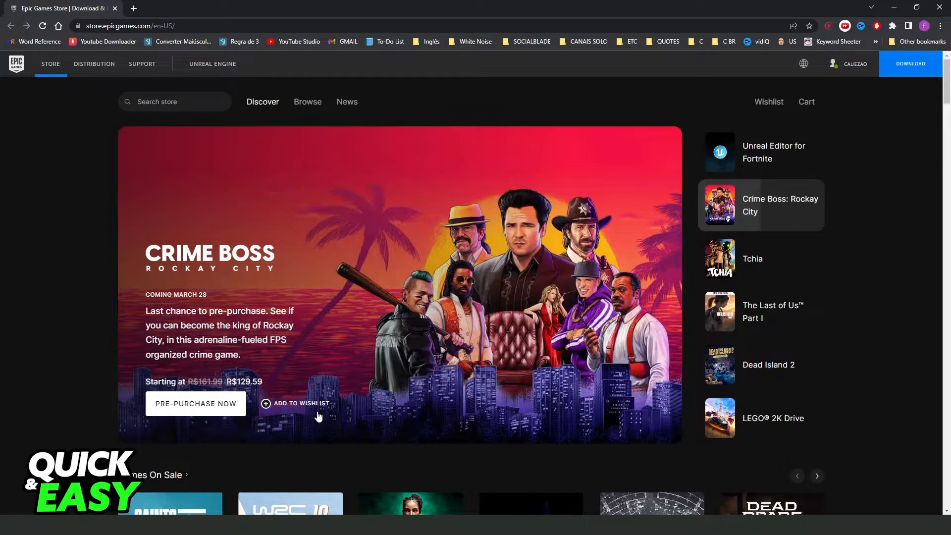
Reveal the signed-in user's menu with Account, Achievements, Coupons and Sign Out.
{"action": "left_click", "coordinate": [753, 258]}
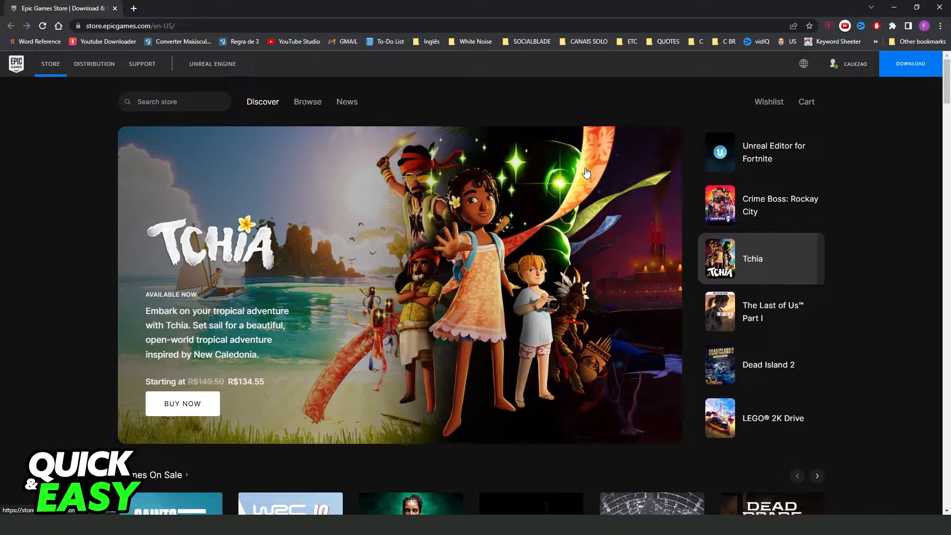
{"action": "left_click", "coordinate": [853, 63]}
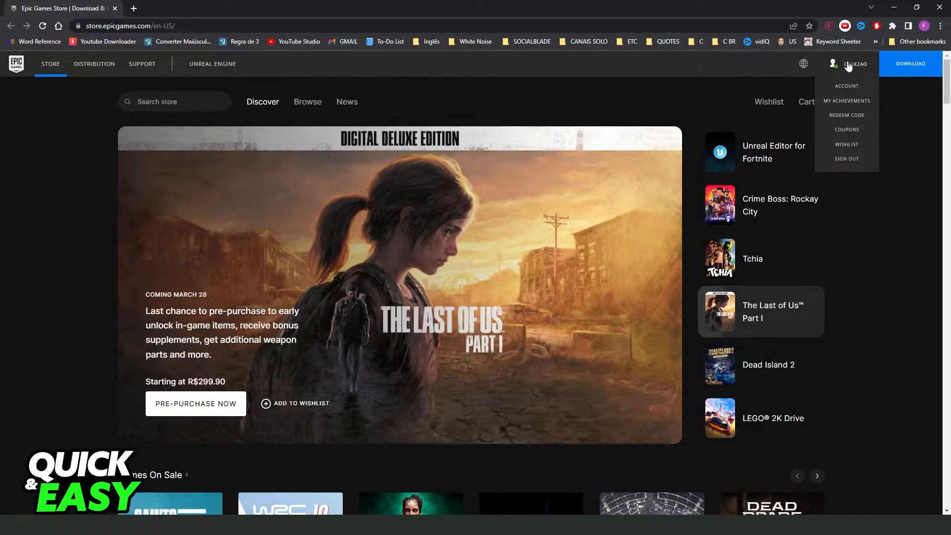
{"action": "mouse_move", "coordinate": [839, 91]}
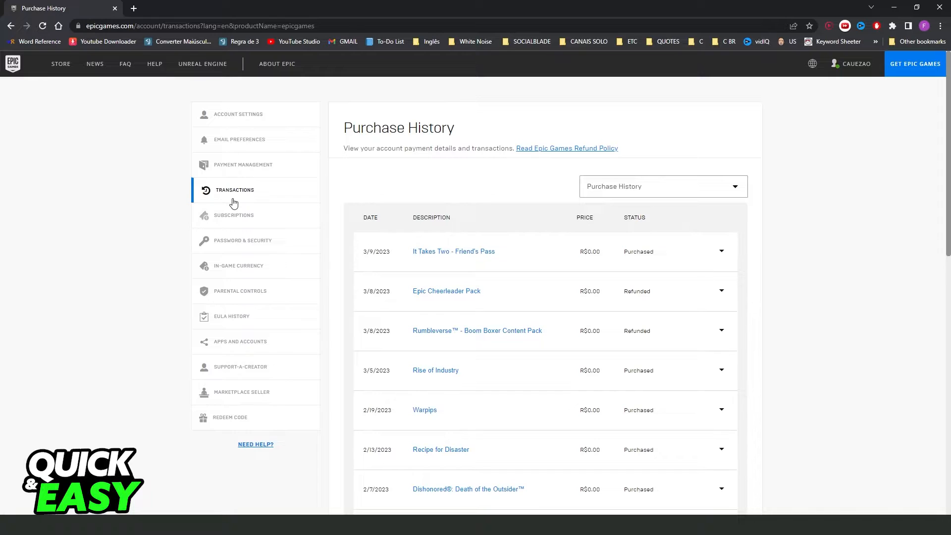
{"action": "mouse_move", "coordinate": [268, 120]}
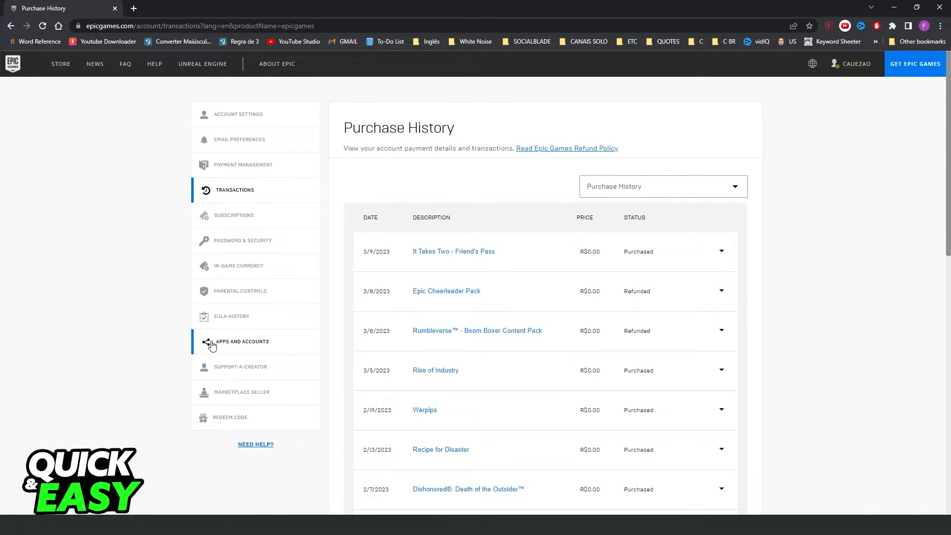
{"action": "mouse_move", "coordinate": [227, 354]}
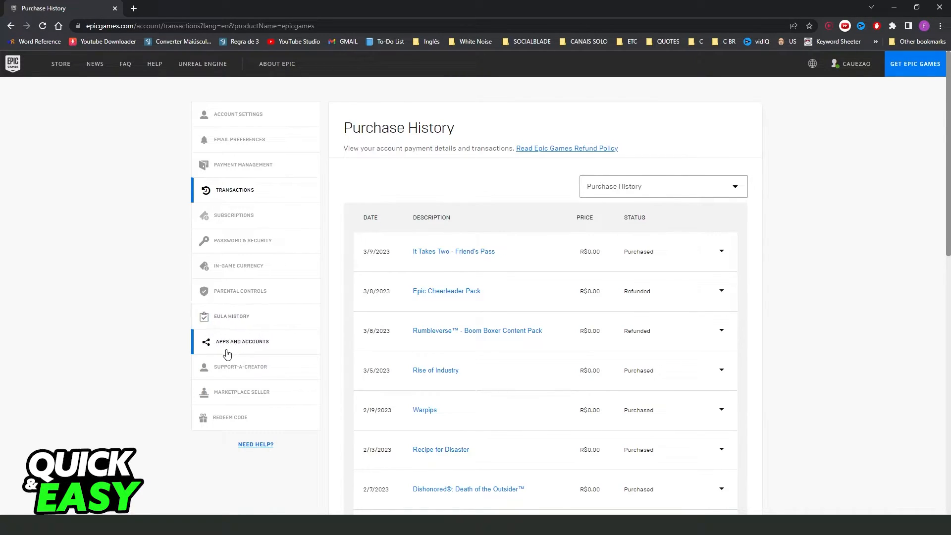
Show the Apps and Accounts settings page listing connected third-party apps.
{"action": "left_click", "coordinate": [242, 342]}
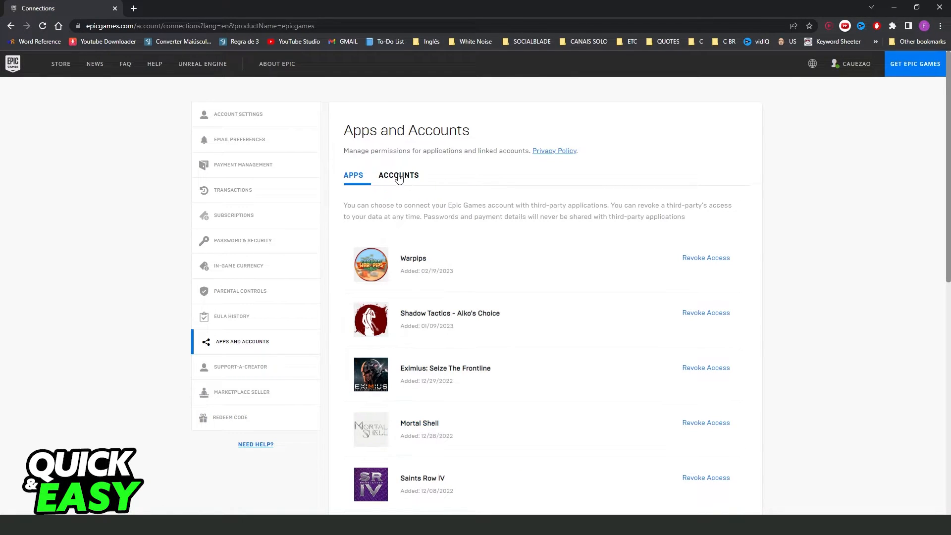
Switch to the Accounts list with Steam, GitHub, Twitch, Xbox, PlayStation and Nintendo Connect buttons.
{"action": "left_click", "coordinate": [398, 176]}
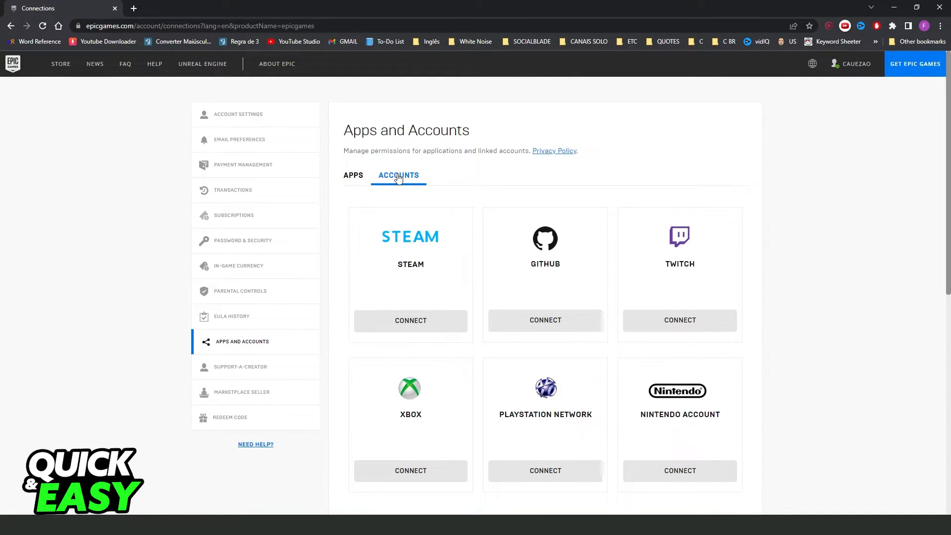
{"action": "mouse_move", "coordinate": [558, 410]}
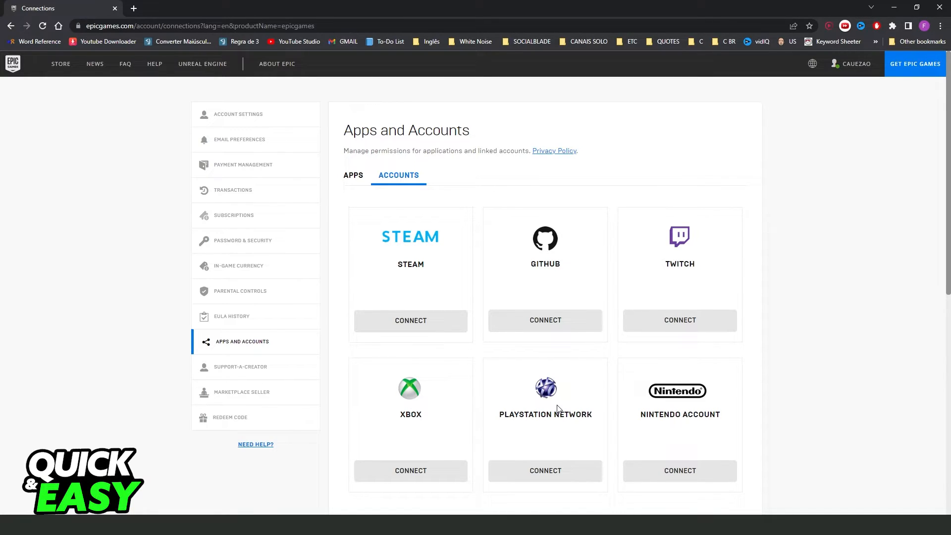
{"action": "mouse_move", "coordinate": [442, 264]}
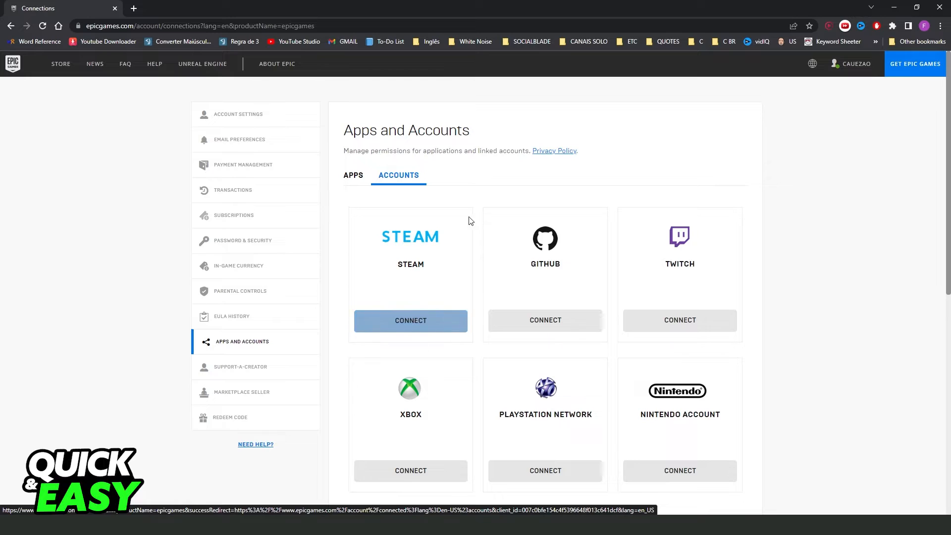
{"action": "mouse_move", "coordinate": [470, 337]}
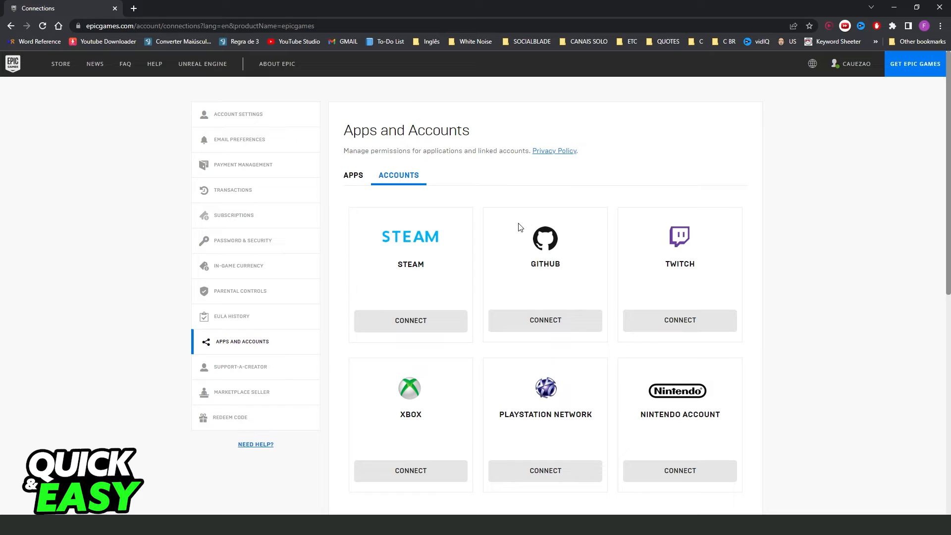
Return to the store homepage featuring Unreal Editor for Fortnite.
{"action": "left_click", "coordinate": [61, 64]}
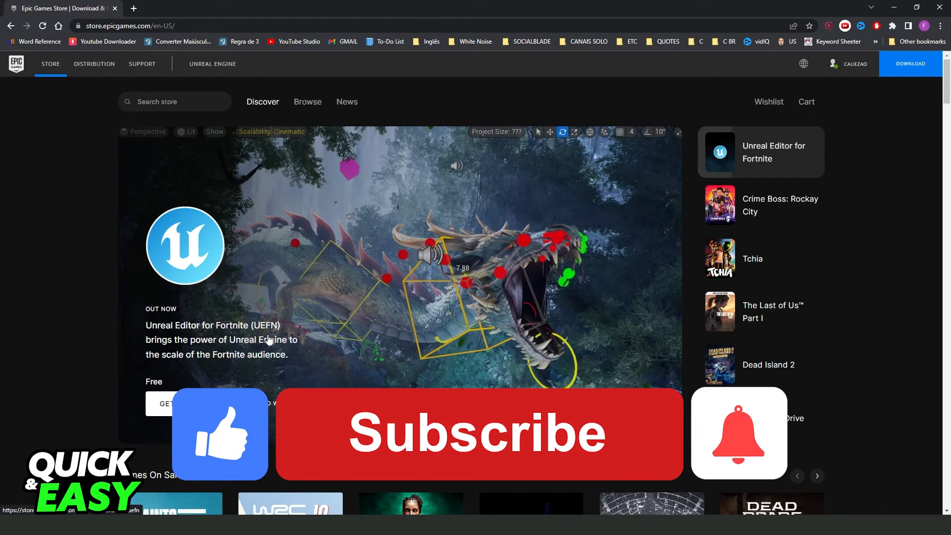
{"action": "left_click", "coordinate": [478, 433]}
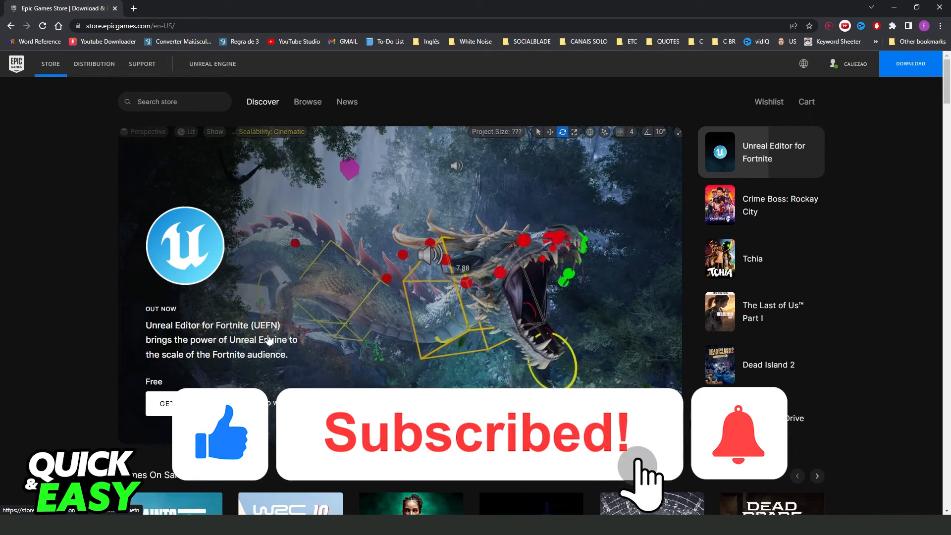